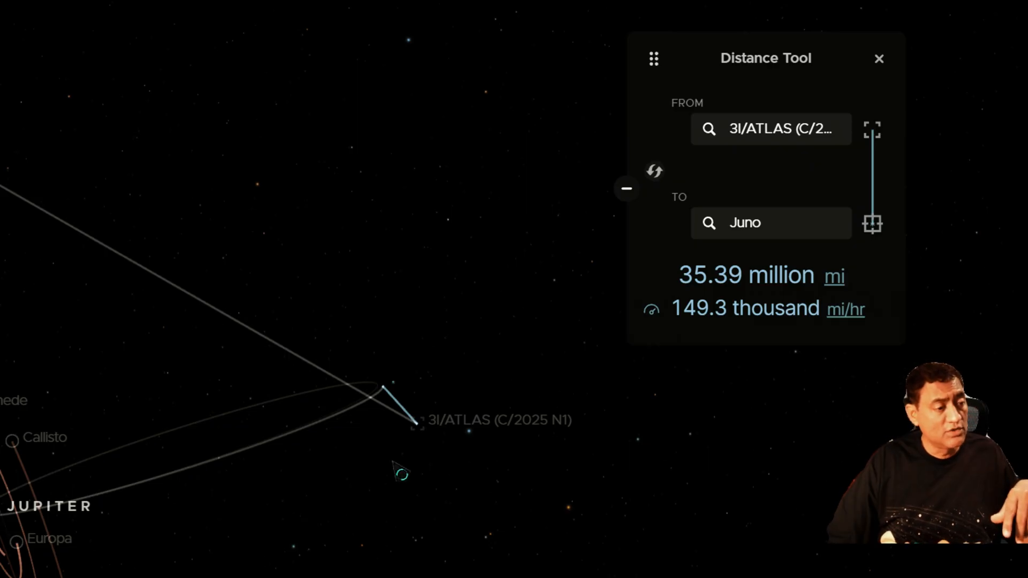
pyautogui.moveTo(400, 387)
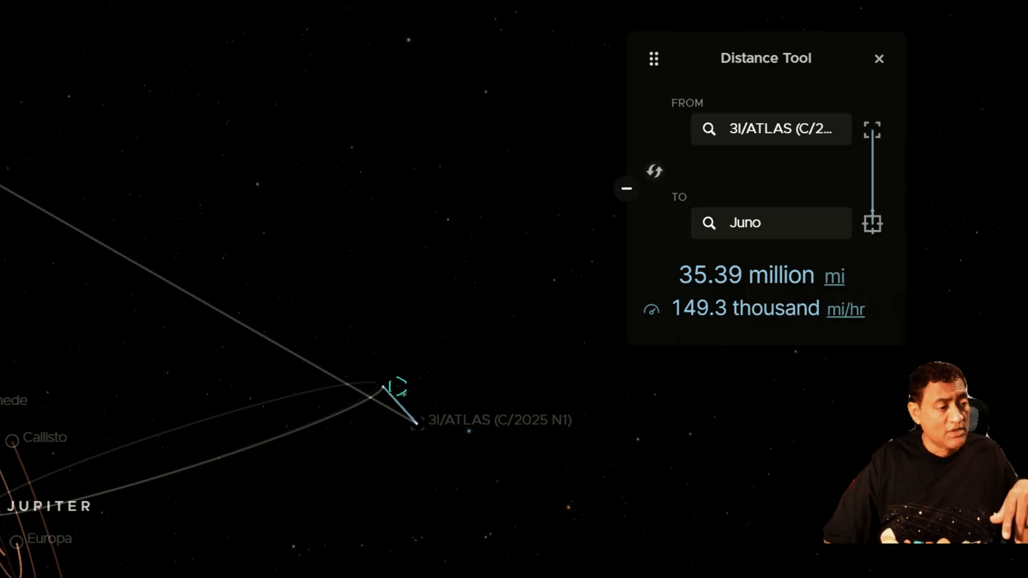
pyautogui.moveTo(255, 517)
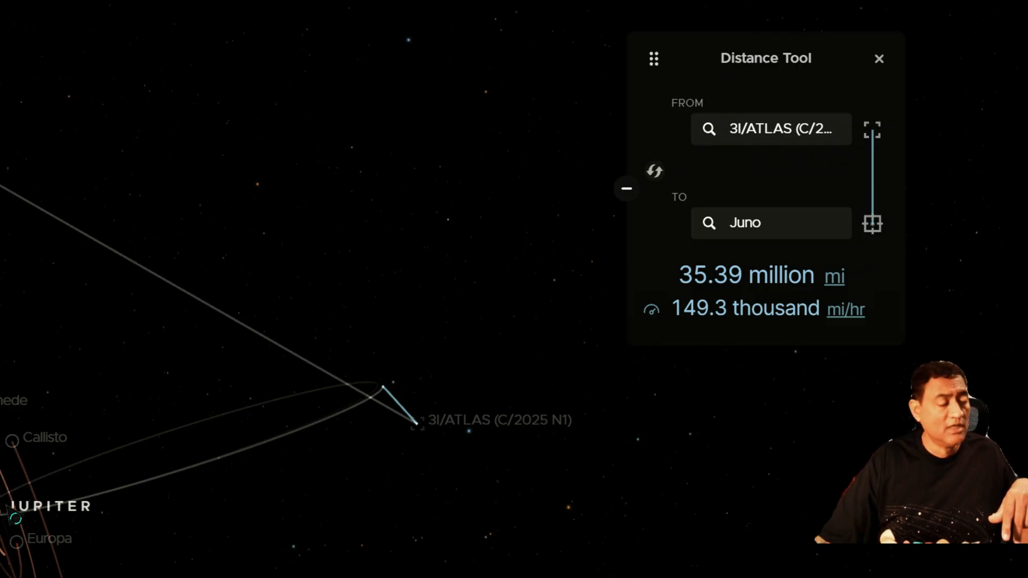
pyautogui.moveTo(299, 465)
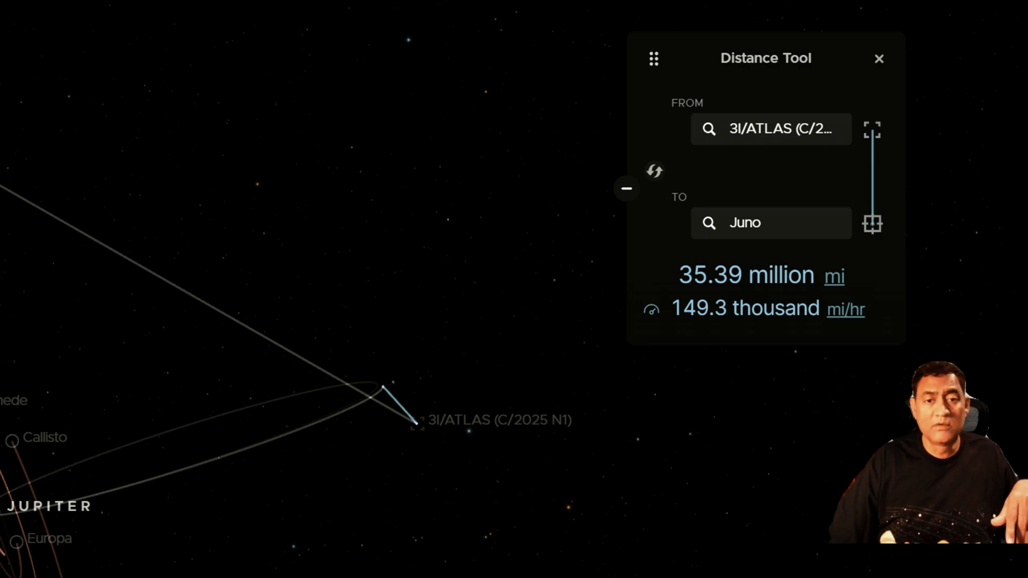
# Step: Close the Distance Tool after it shows 3I/ATLAS about 35.39 million miles from Juno
pyautogui.click(880, 58)
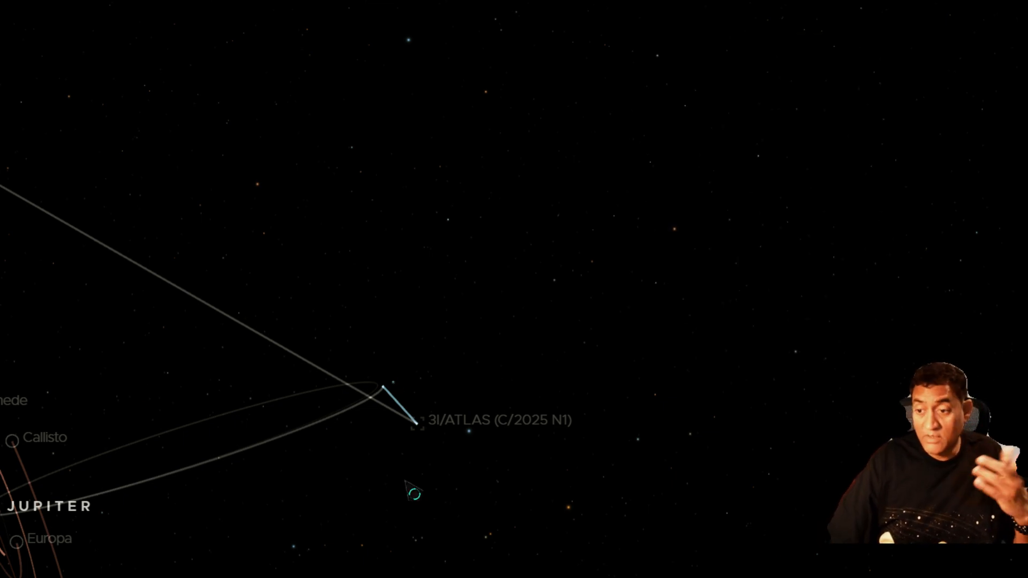